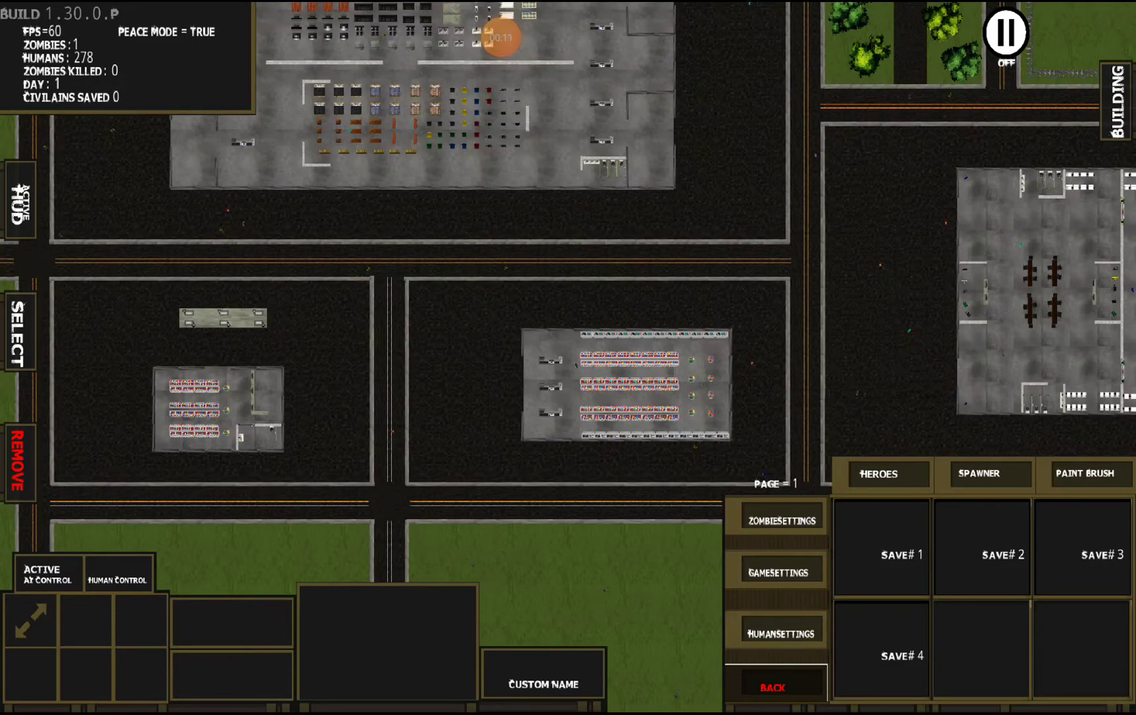
# Step: Turn Peace Mode off and go back to the Units/Vehicles/Godpowers/GameSettings menu
pyautogui.click(882, 648)
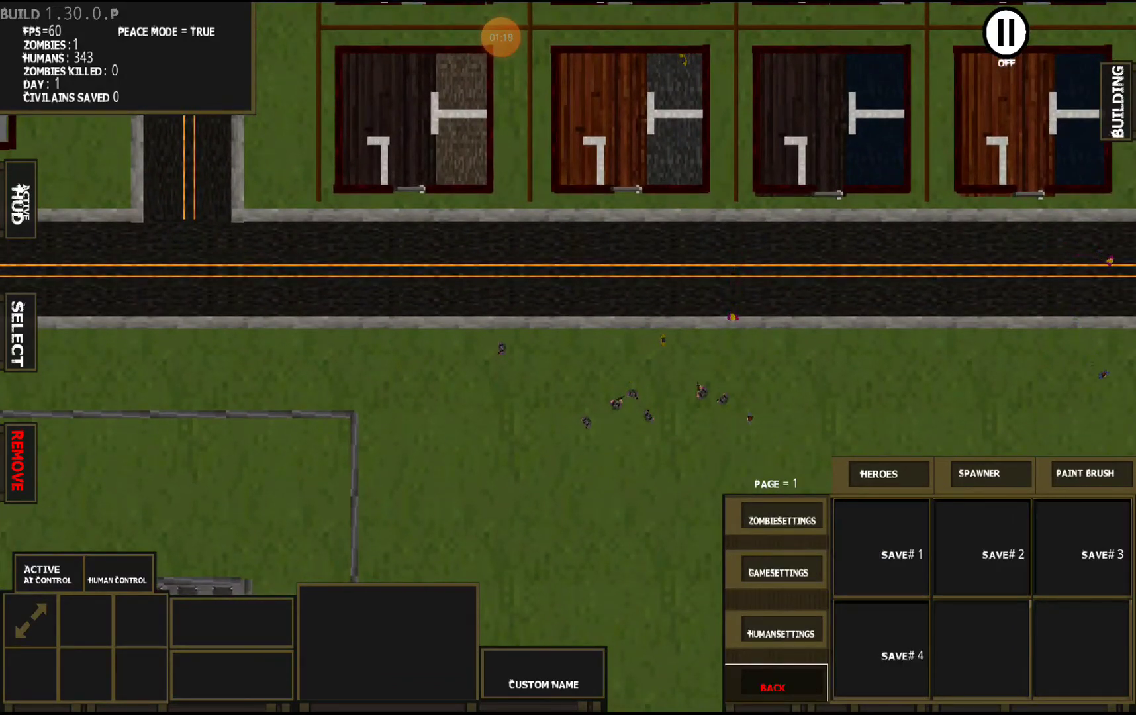
pyautogui.click(775, 519)
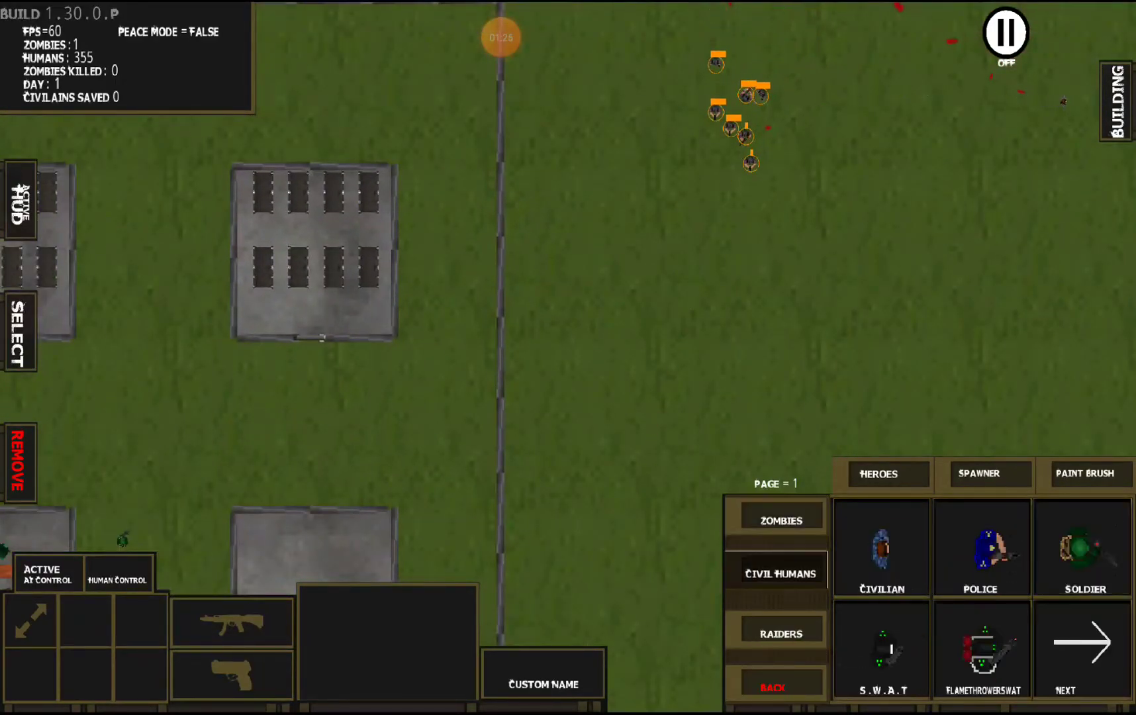
pyautogui.click(881, 648)
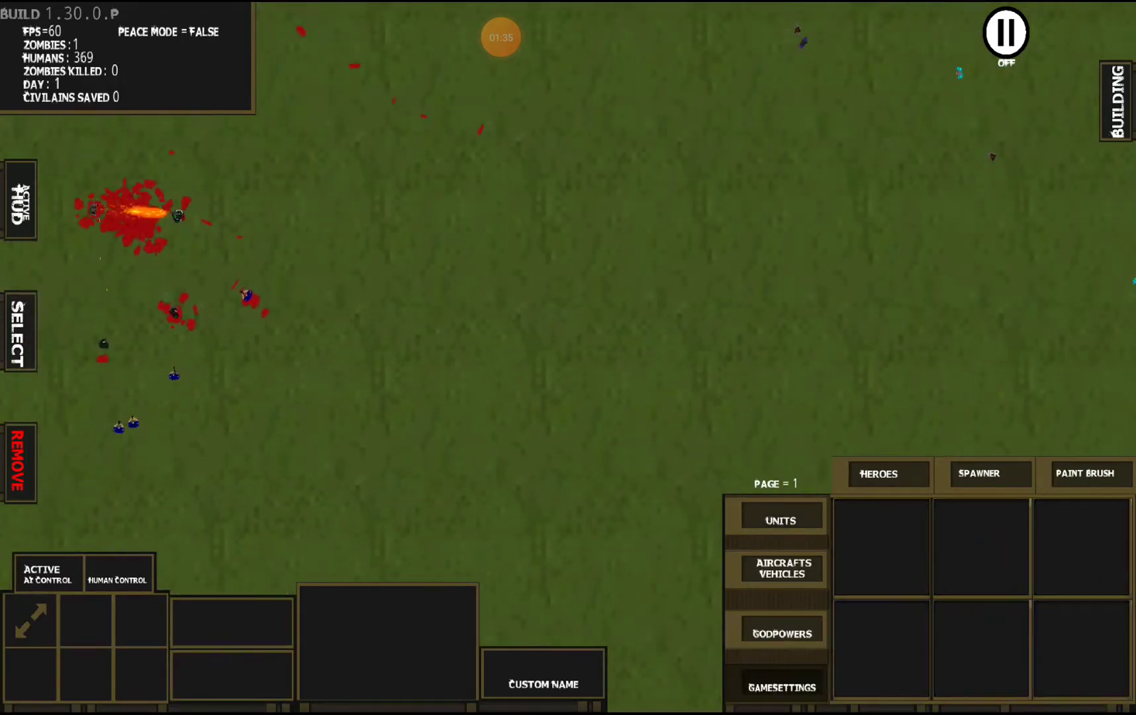
# Step: Switch Weather on in GameSettings so fog covers the city, then leave the page
pyautogui.click(782, 687)
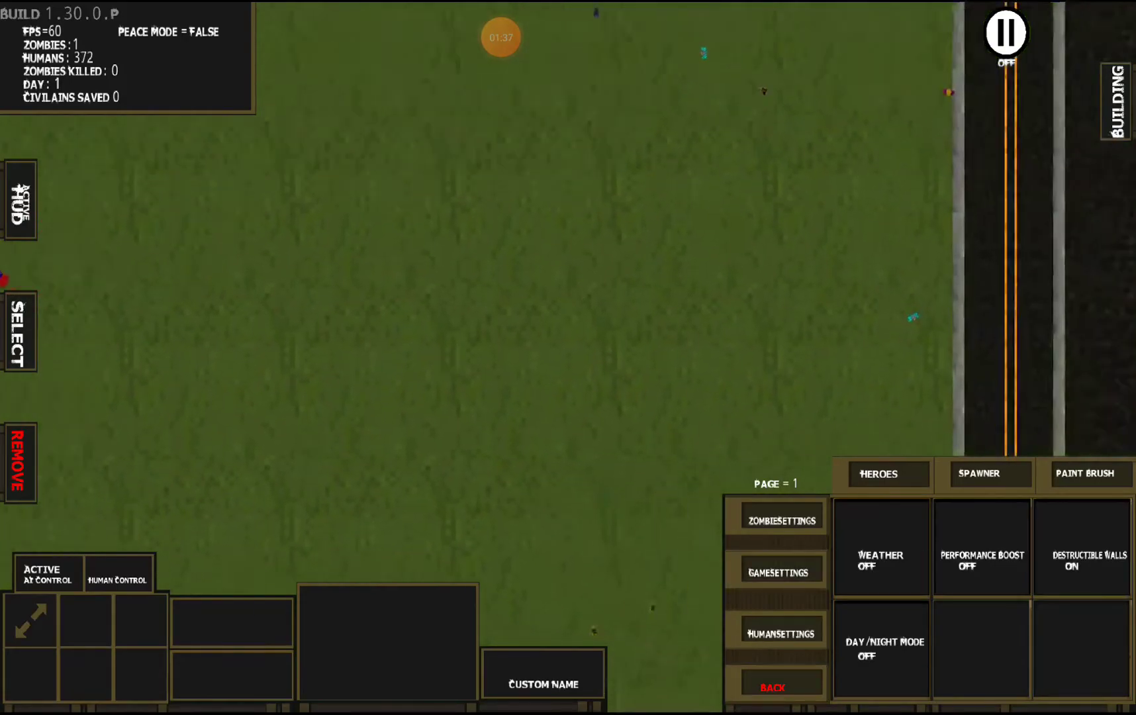
pyautogui.click(878, 549)
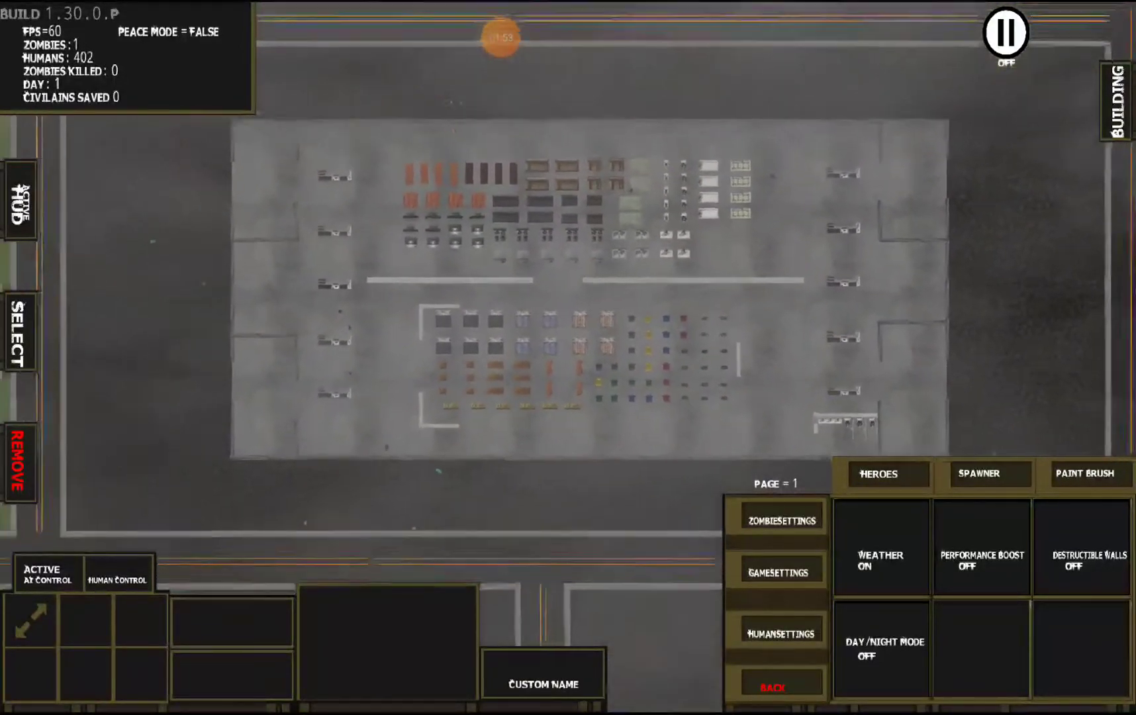
pyautogui.click(882, 647)
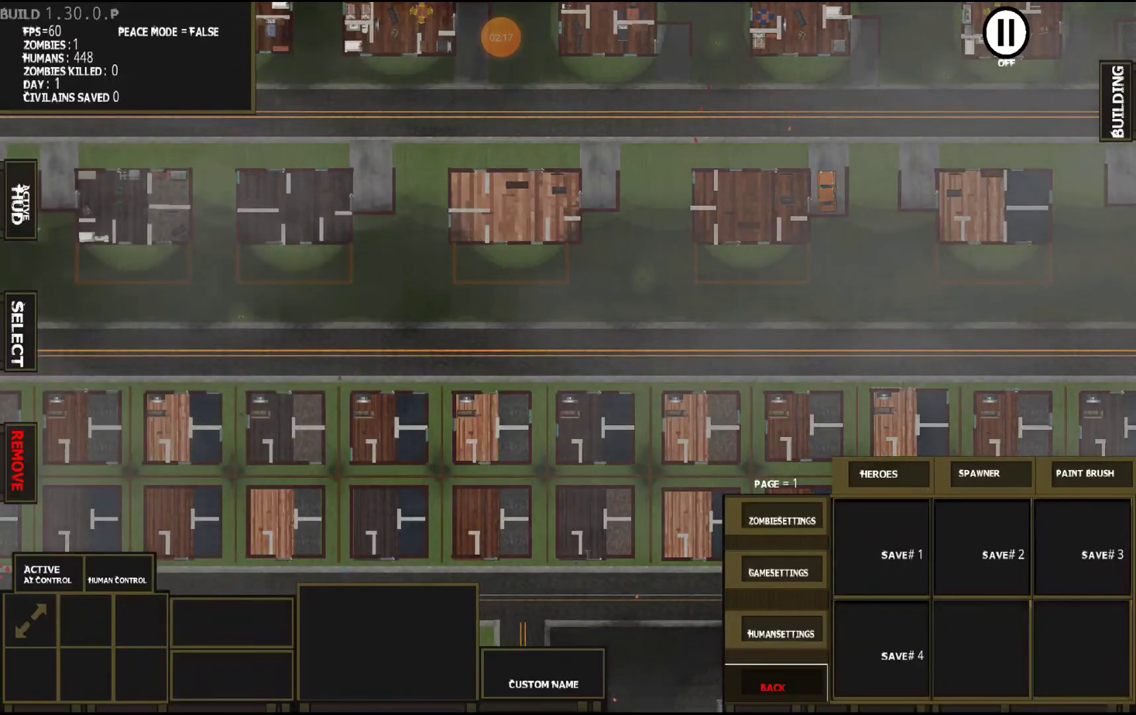
# Step: Try Day/Night Mode, spawn about a dozen zombies, then switch night mode back off
pyautogui.click(775, 570)
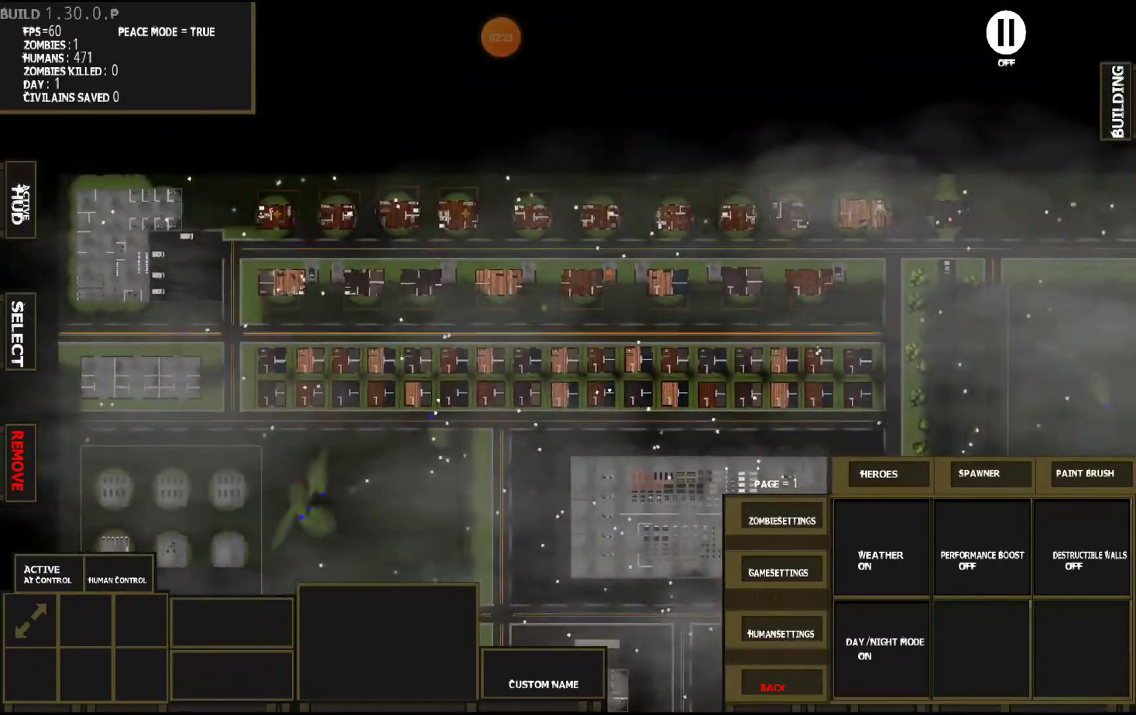
pyautogui.click(979, 474)
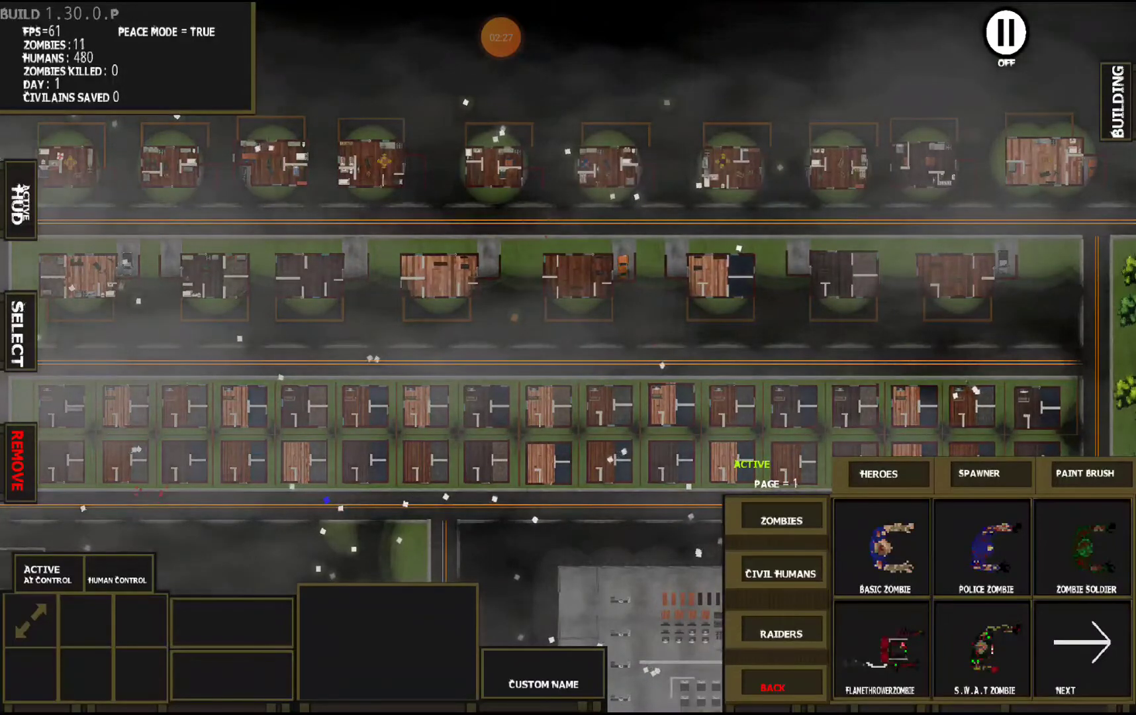
pyautogui.click(16, 326)
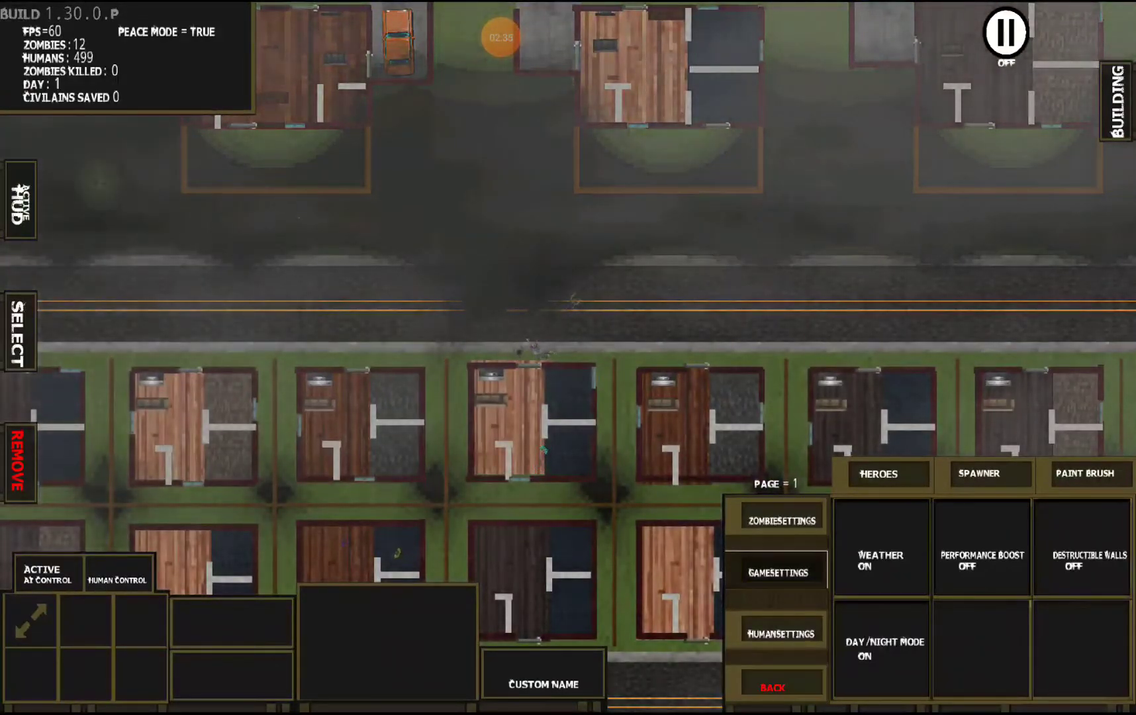
pyautogui.click(881, 648)
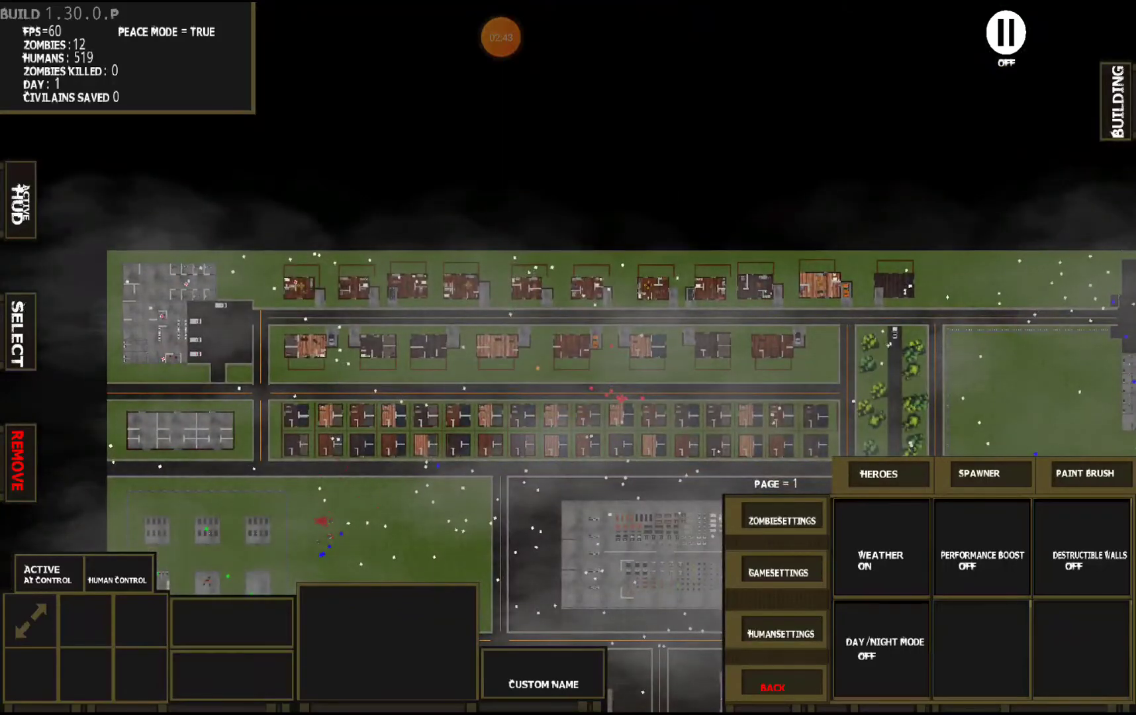
# Step: In ZombieSettings, speed zombies up once, then slow them to about 0.15
pyautogui.click(775, 520)
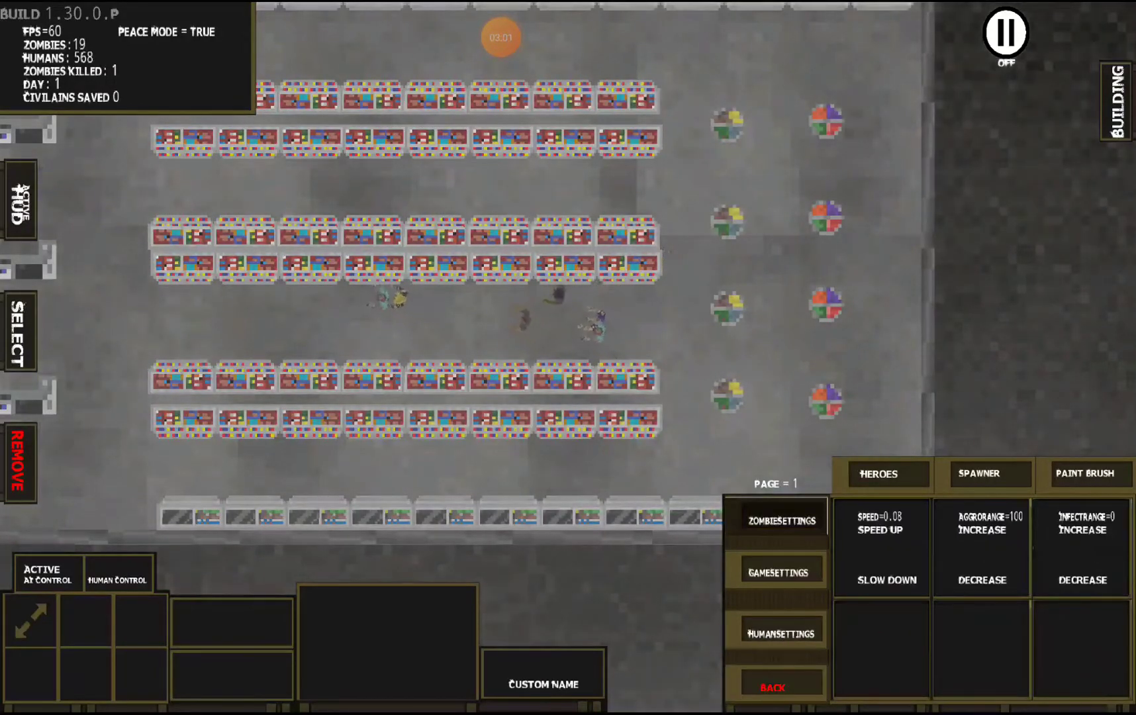
pyautogui.click(881, 522)
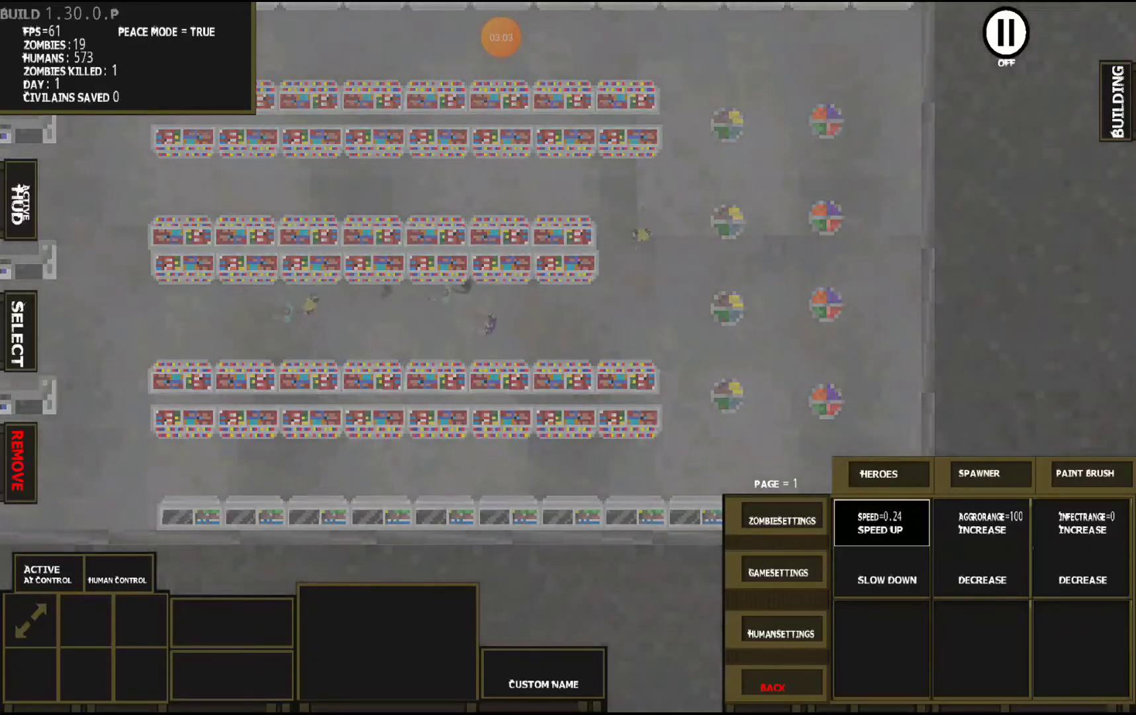
pyautogui.click(881, 580)
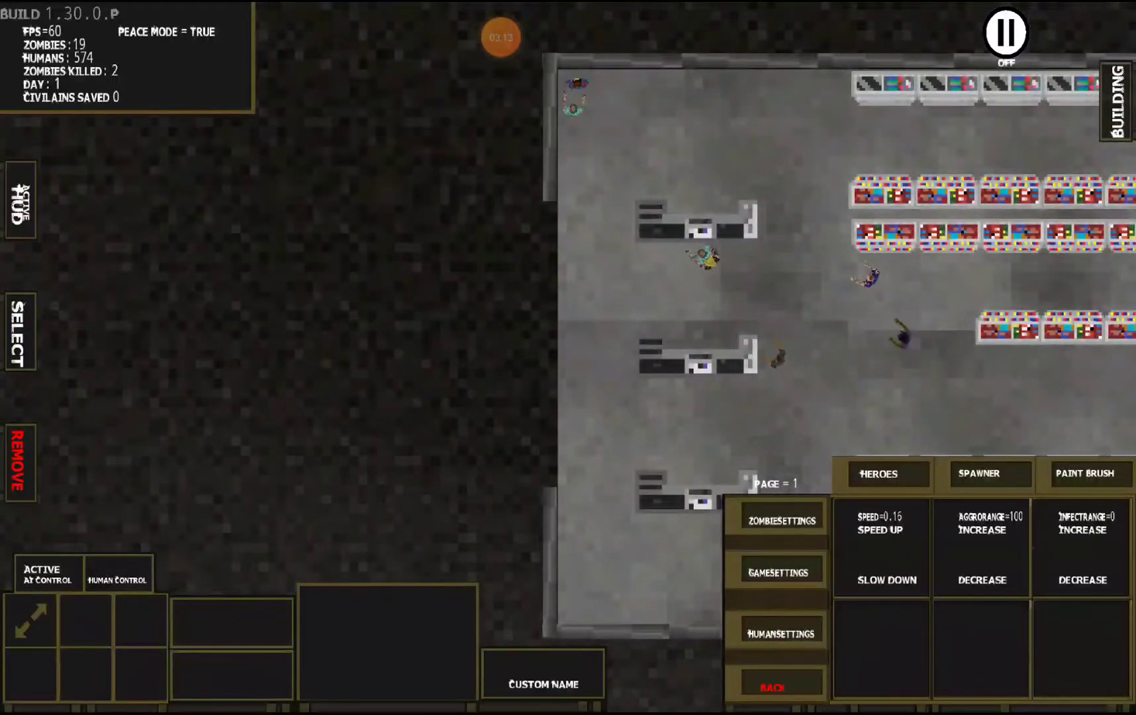
# Step: Adjust AggroRange down and up, reopening ZombieSettings, until it reads 300
pyautogui.click(982, 579)
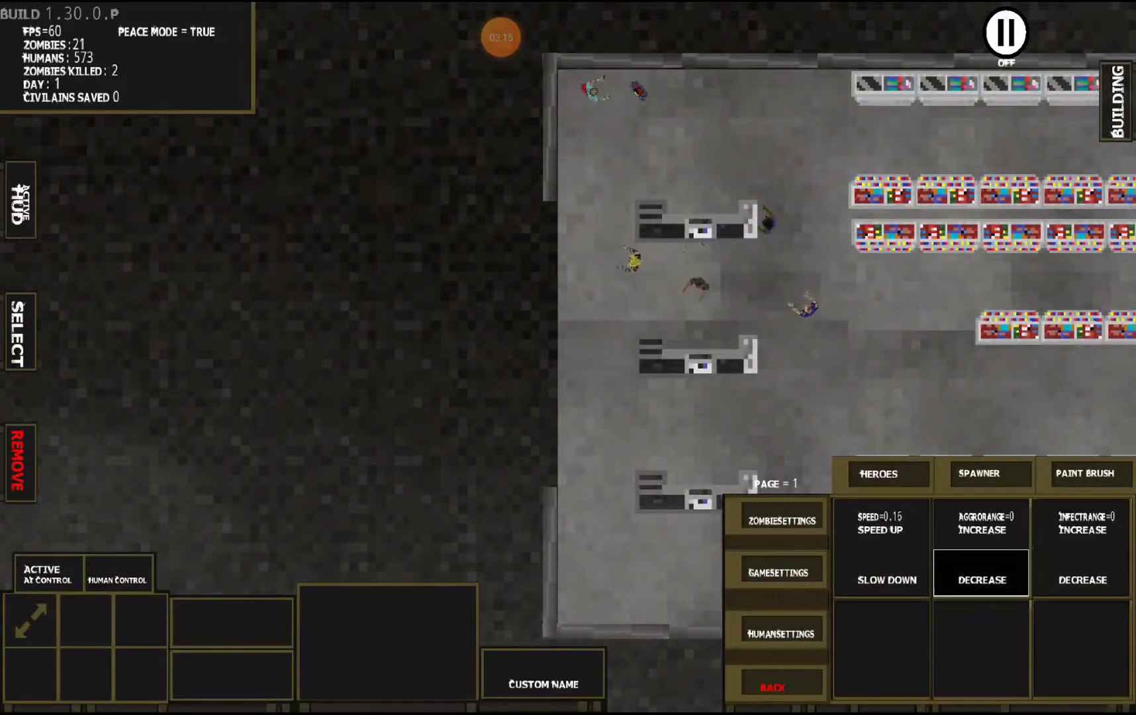
pyautogui.click(981, 523)
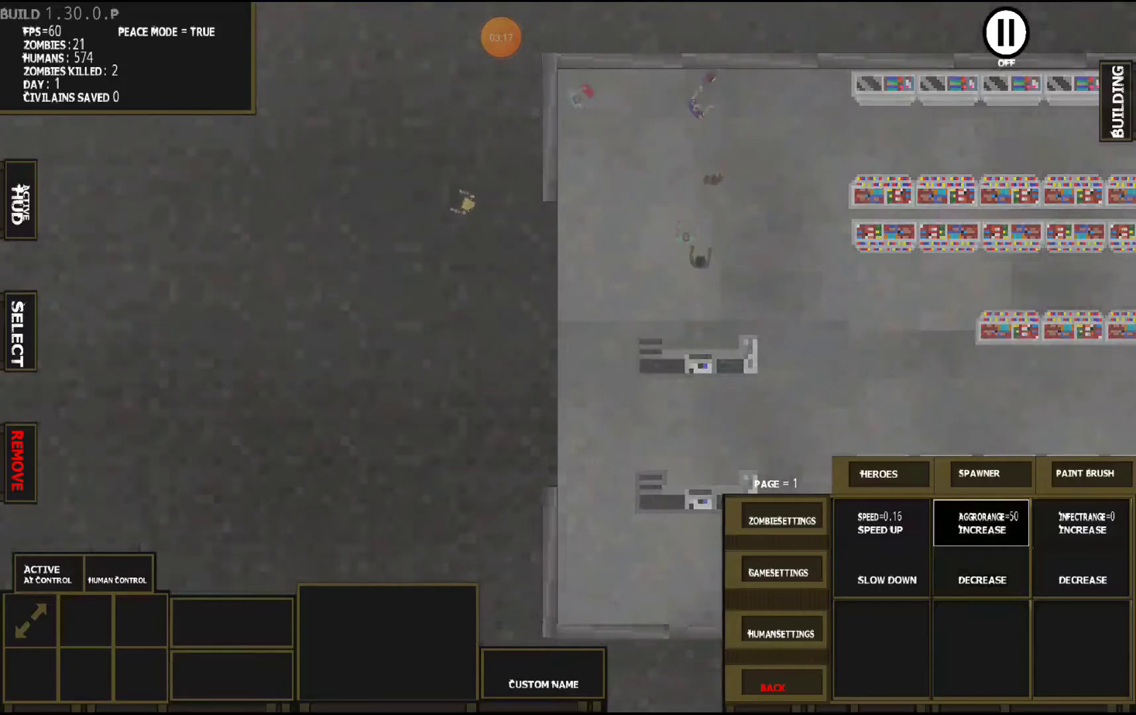
pyautogui.click(980, 473)
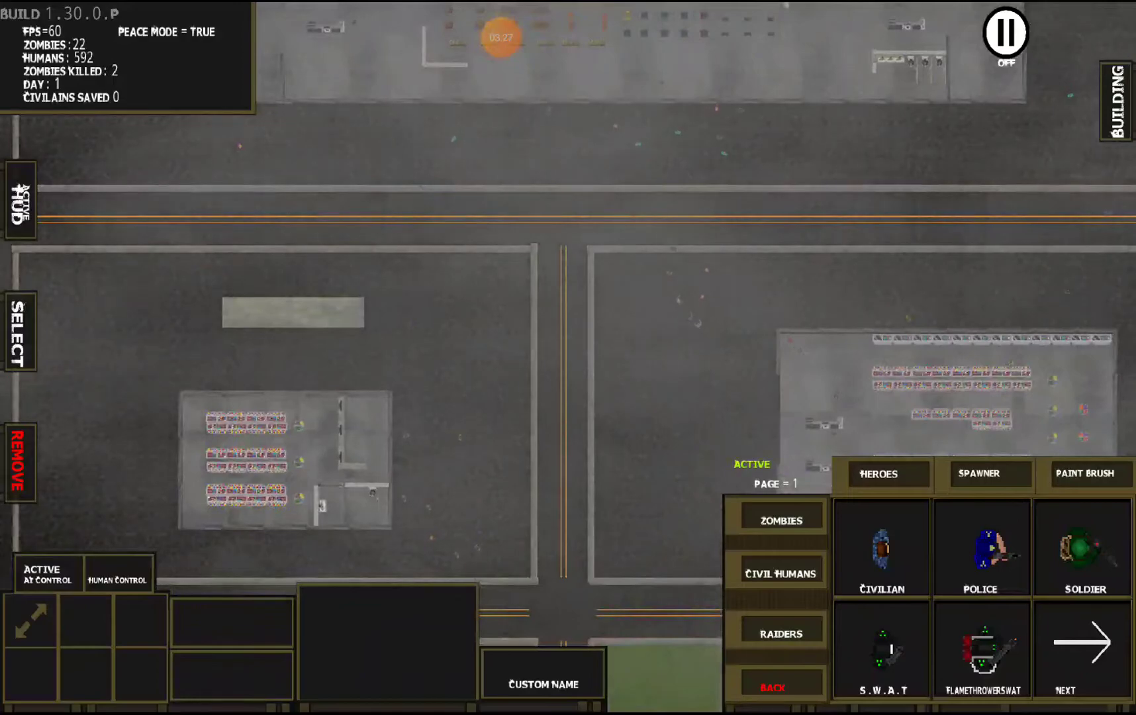
pyautogui.click(780, 520)
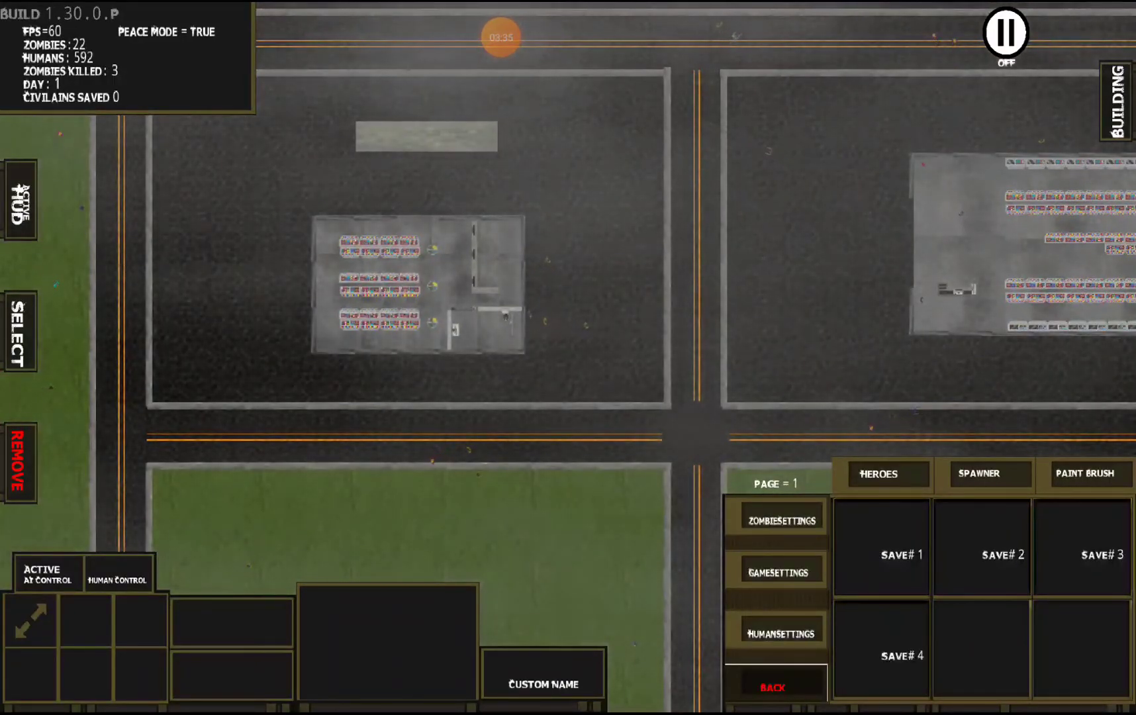
pyautogui.click(777, 519)
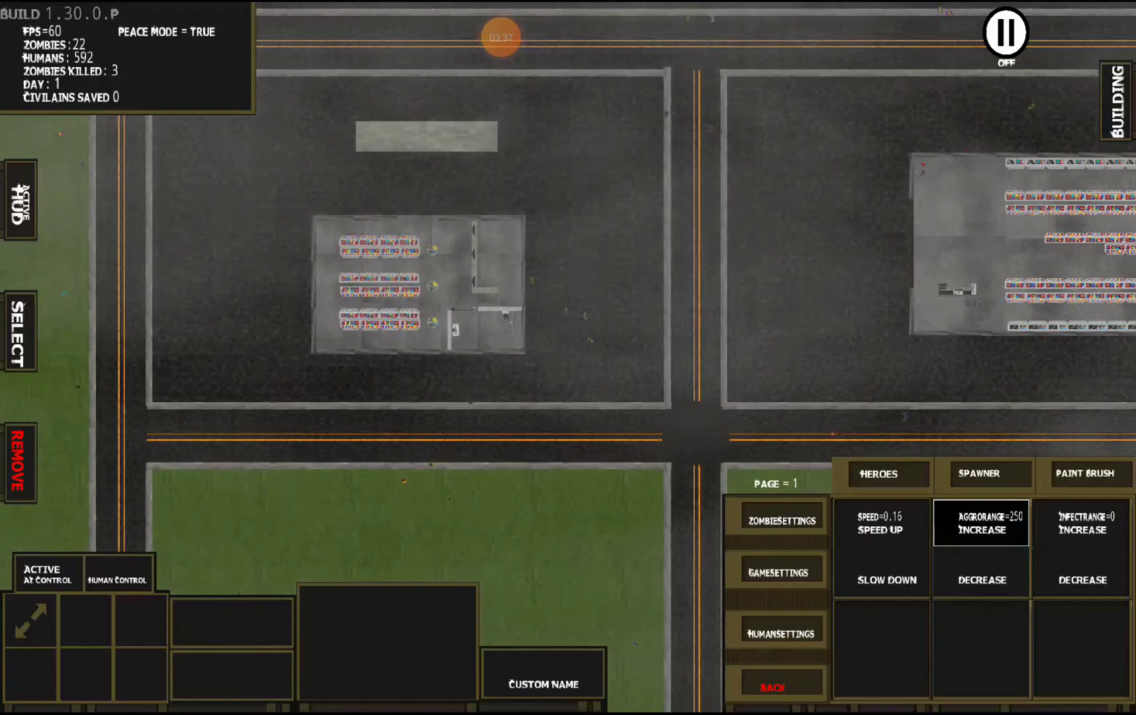
pyautogui.click(982, 525)
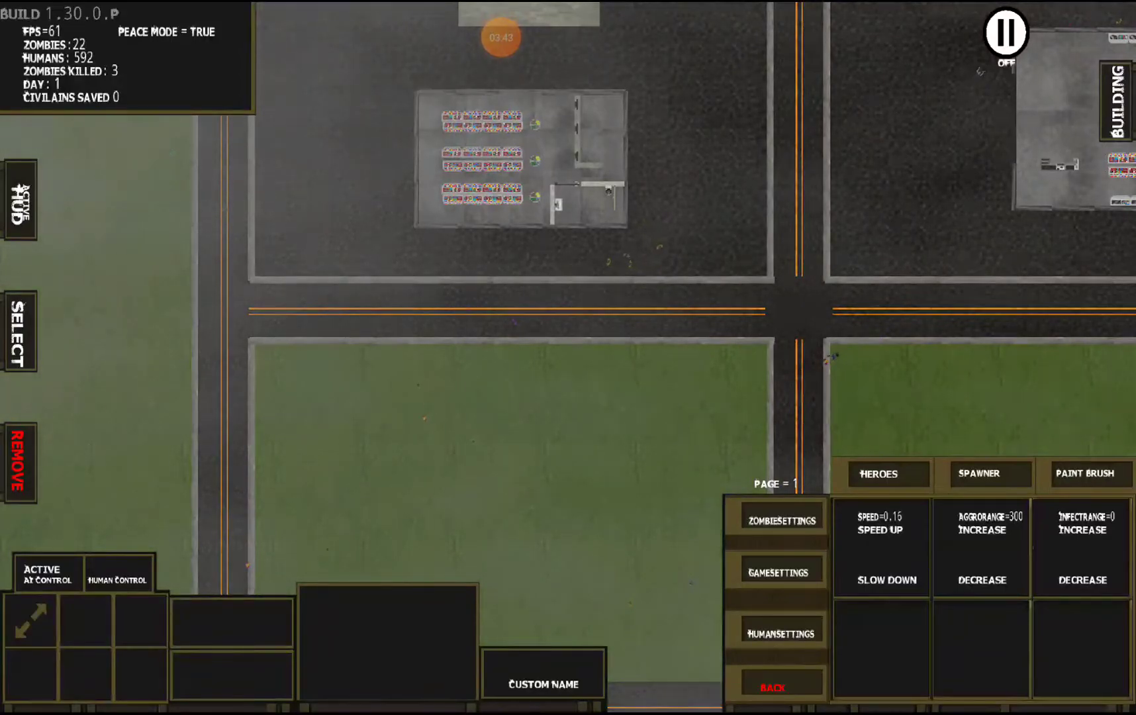
# Step: Increase InfectRange twice in ZombieSettings so it reads 200
pyautogui.click(1082, 529)
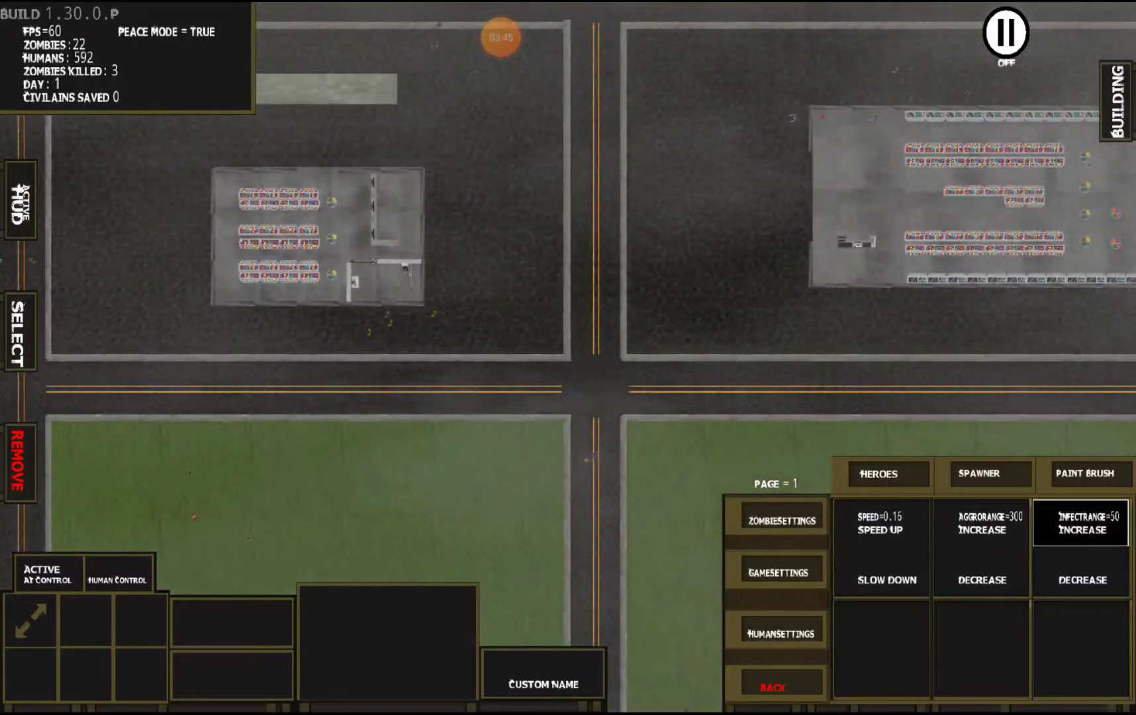
pyautogui.click(1082, 530)
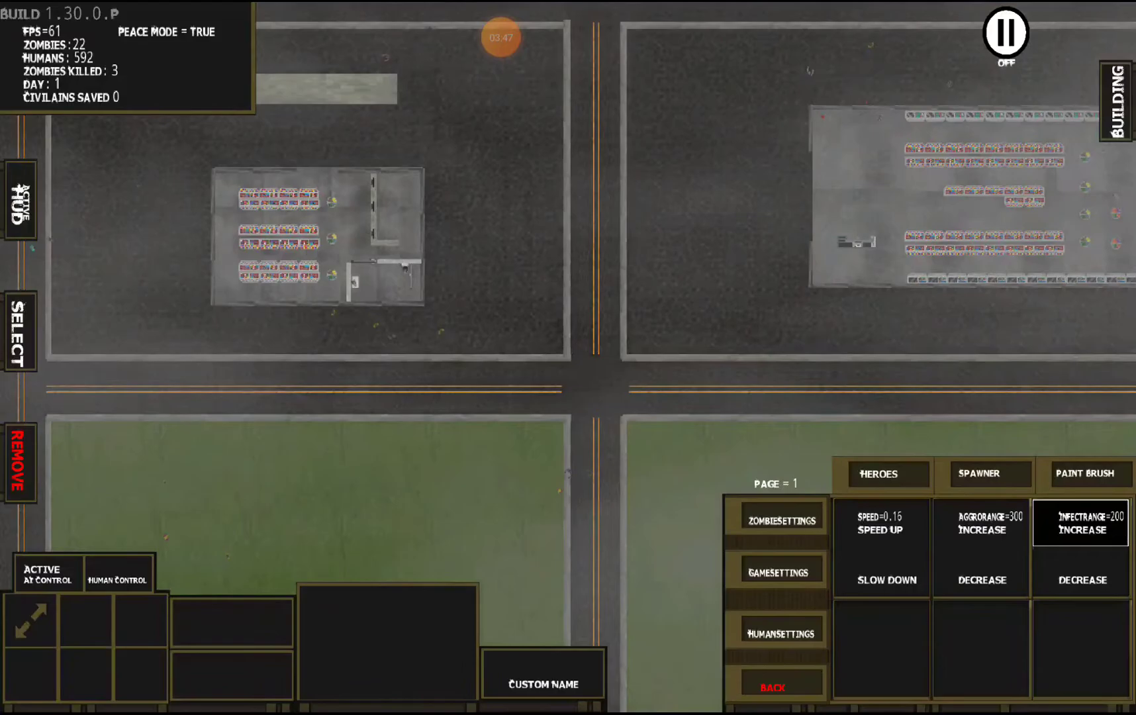